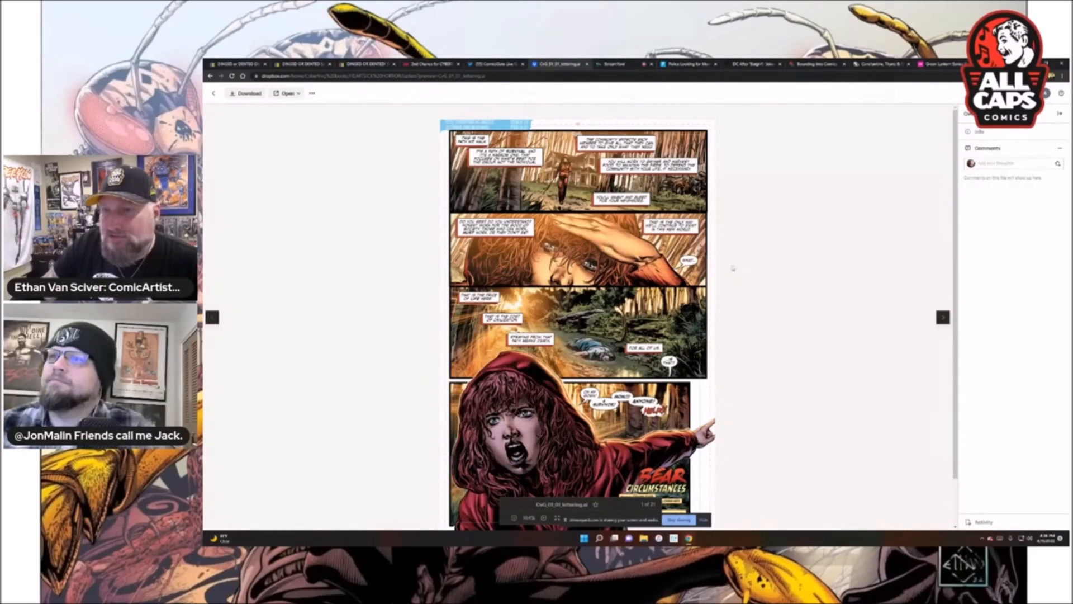
# Scroll down the first lettered page to its bottom panels with the Bear Circumstances title and credits.
pyautogui.scroll(-3)
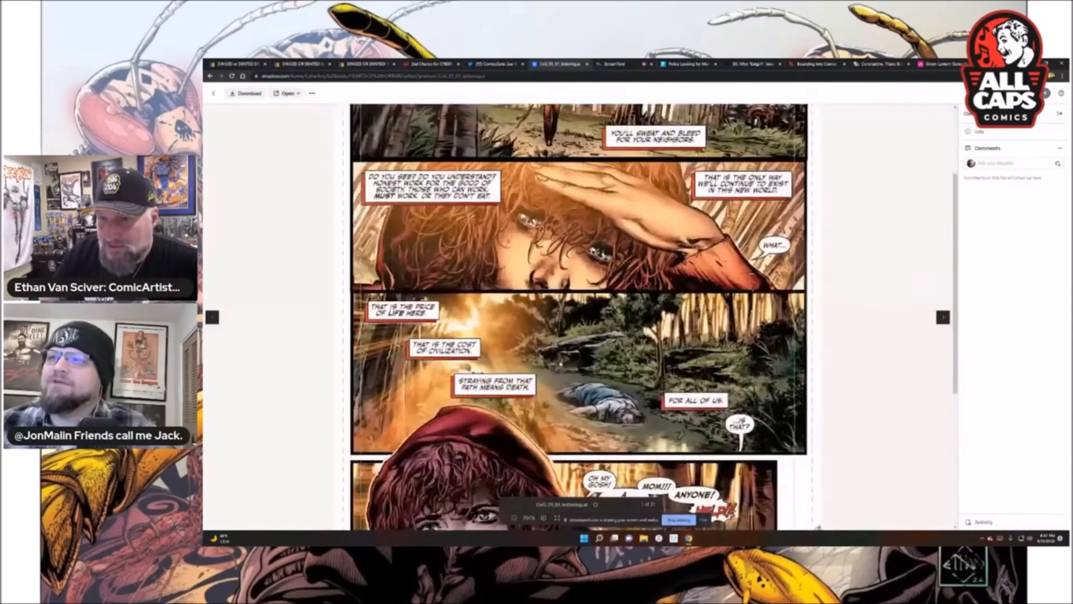
pyautogui.scroll(-3)
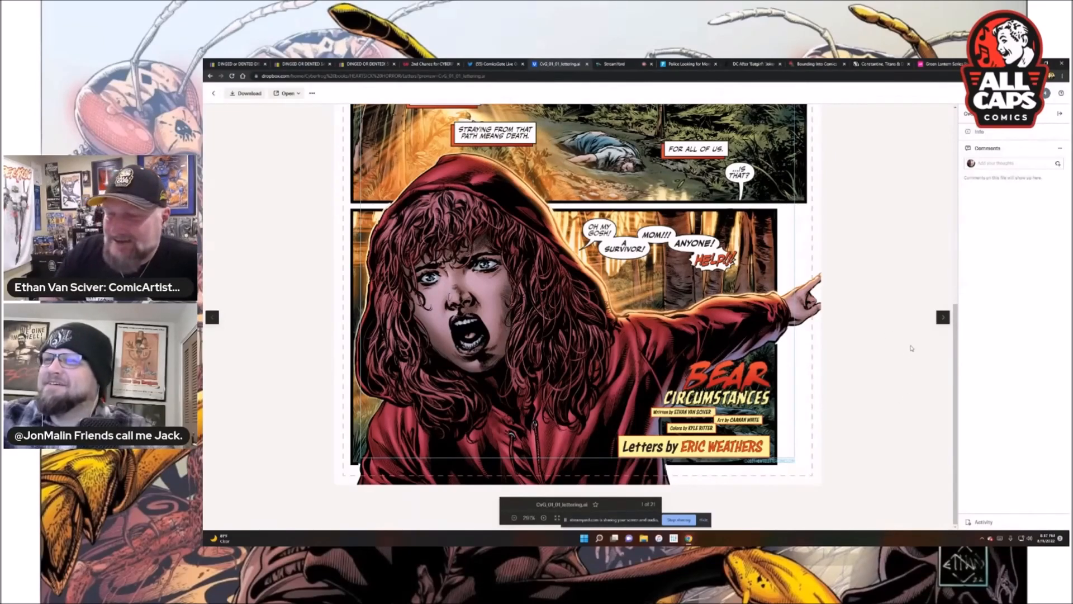
pyautogui.moveTo(914, 360)
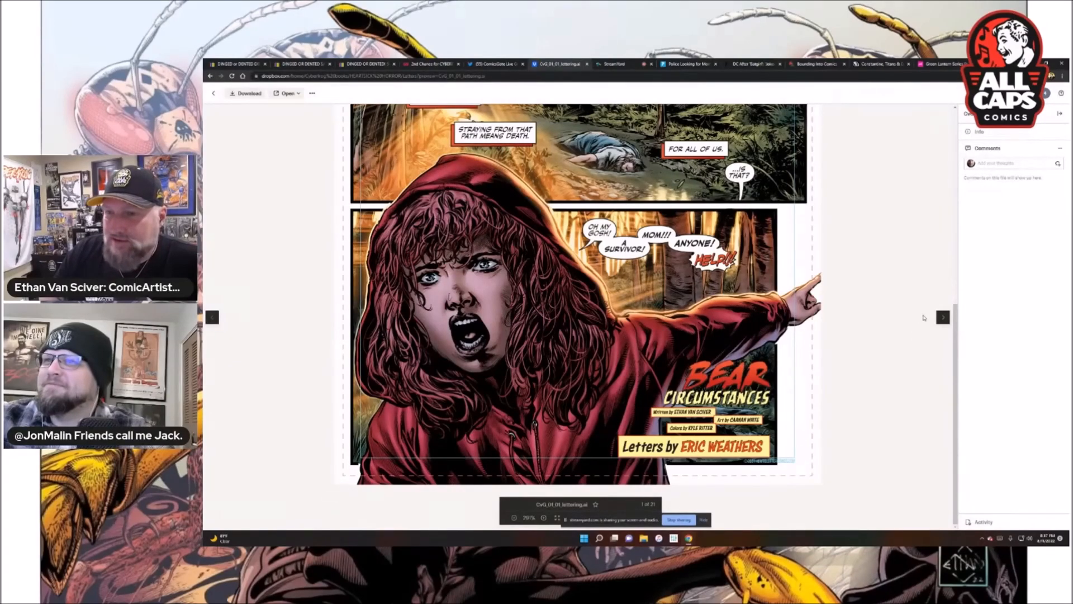
pyautogui.moveTo(929, 321)
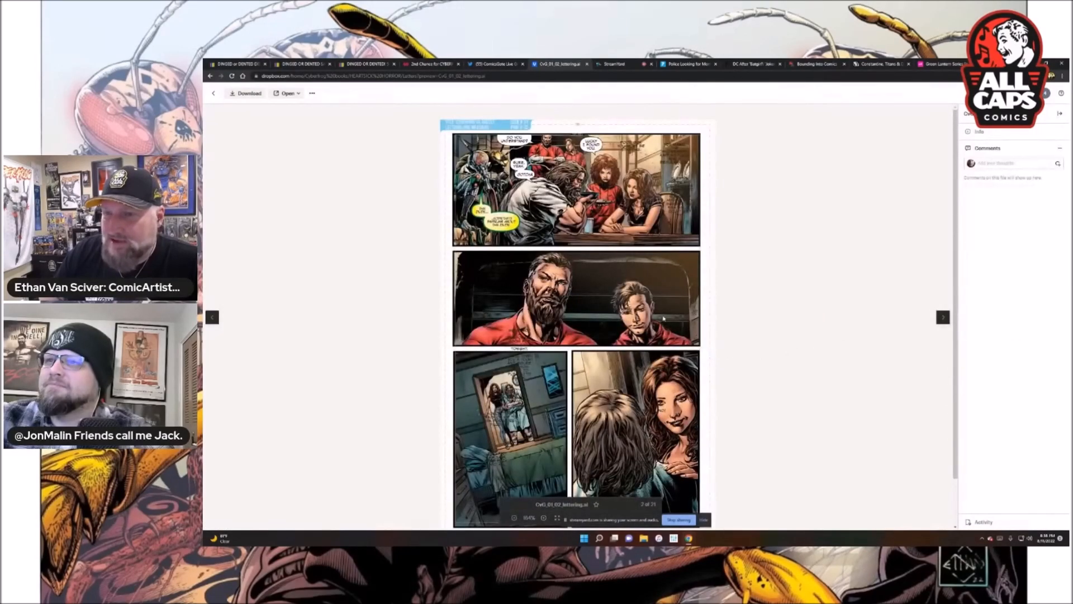
# Return to page 1 and read it down to the closing Bear Circumstances title panel.
pyautogui.click(213, 316)
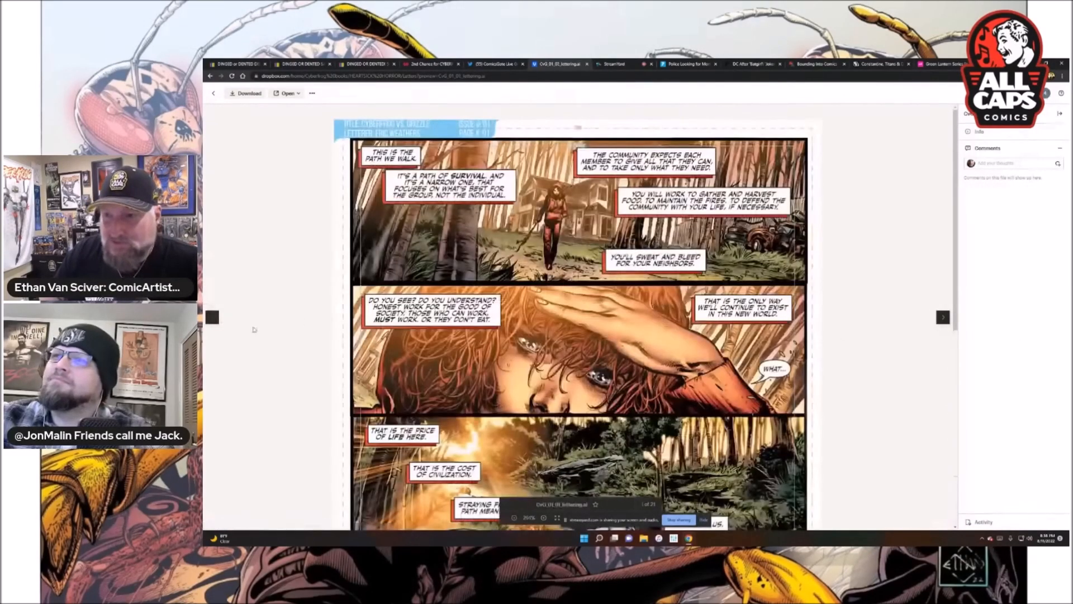
pyautogui.scroll(-3)
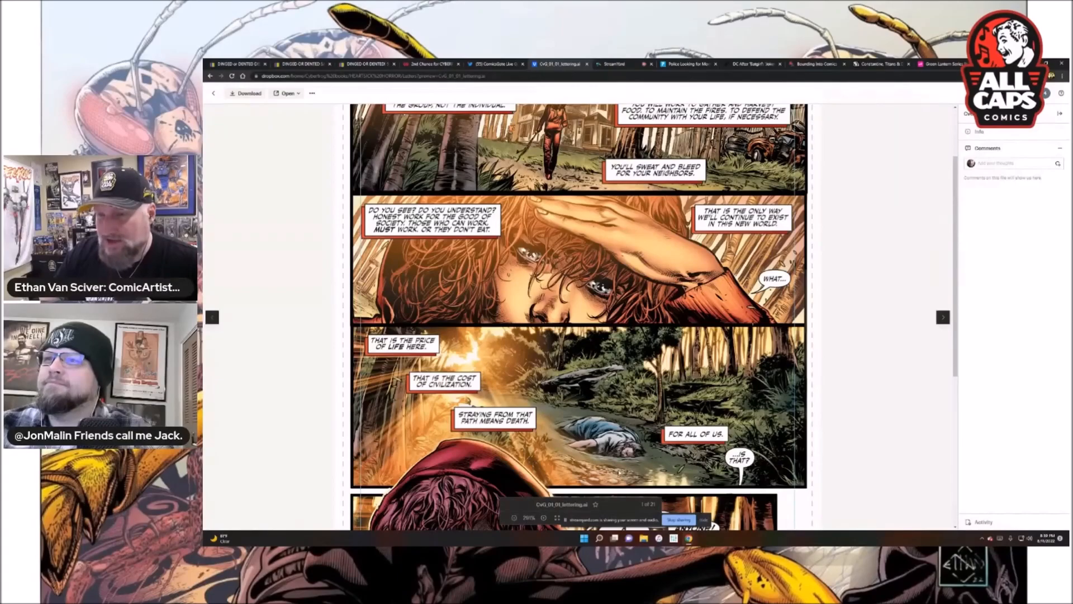
pyautogui.scroll(-3)
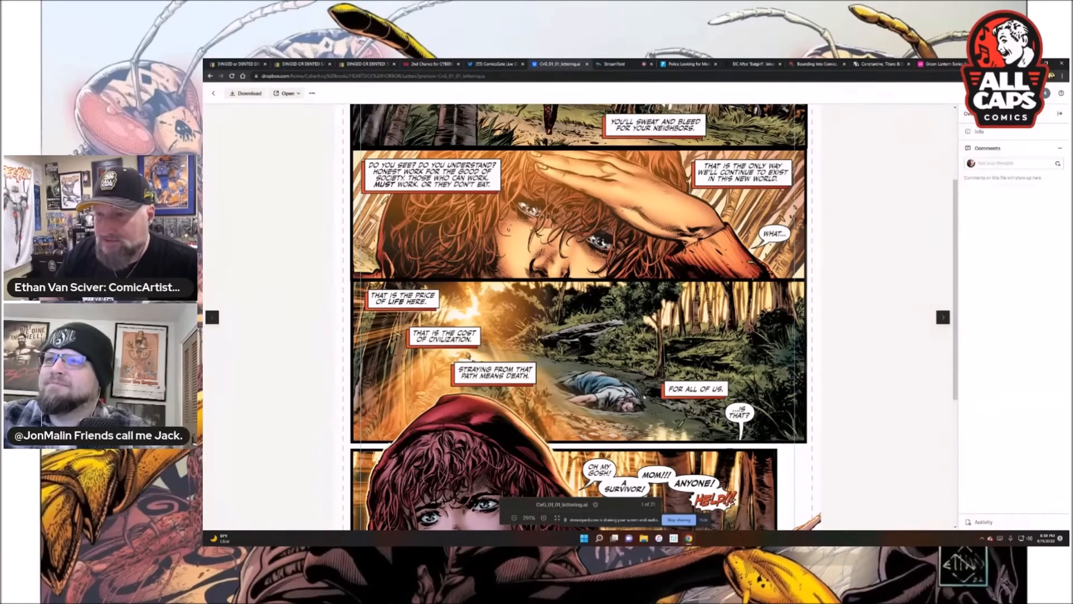
pyautogui.scroll(-3)
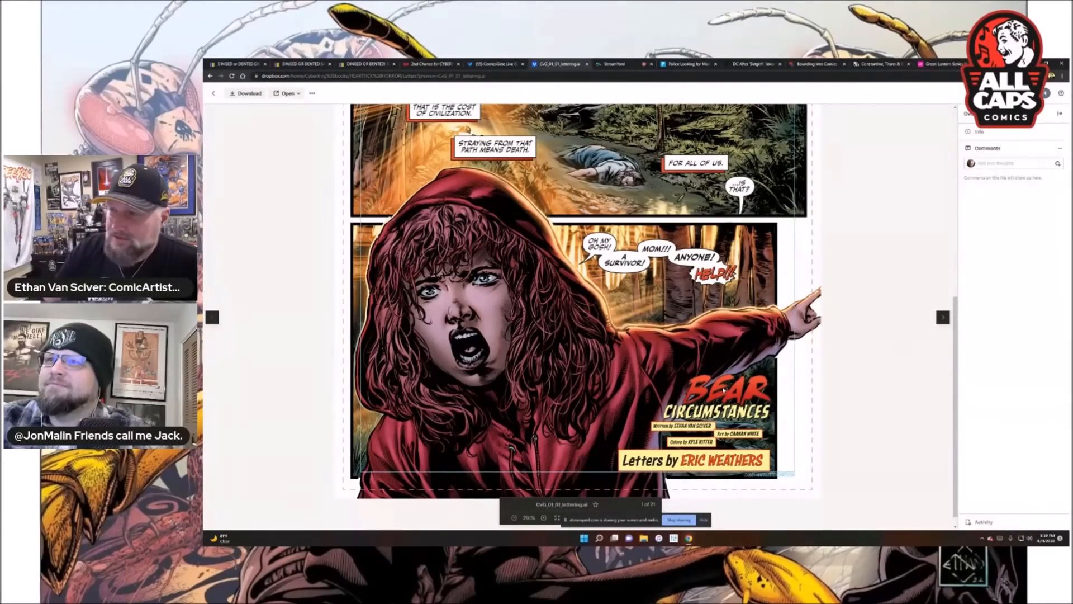
pyautogui.scroll(-3)
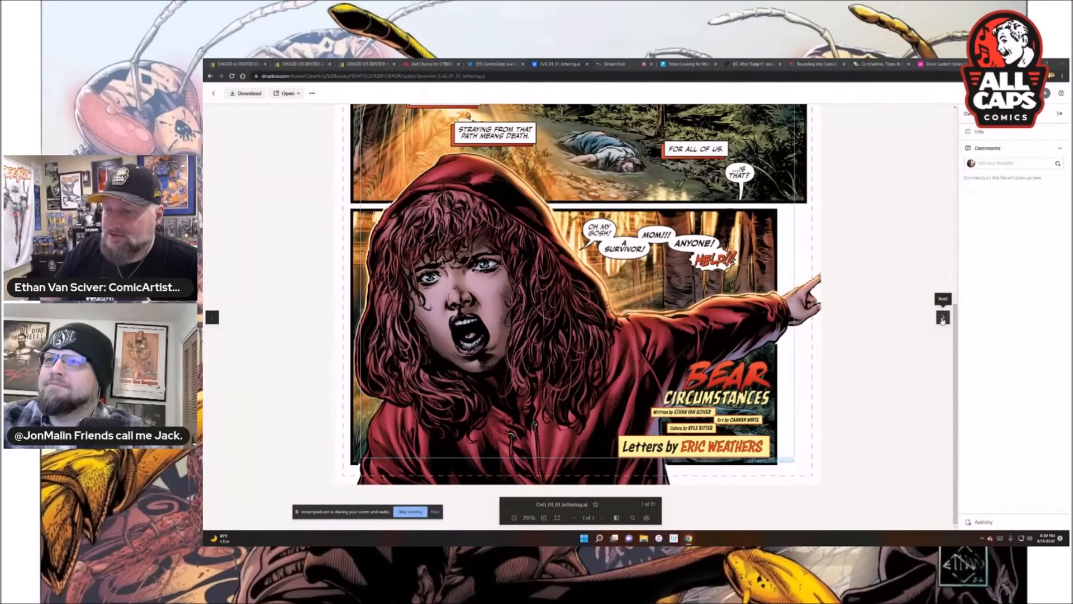
# Advance to page 2 and enlarge its lower panels of the bearded man and the woman.
pyautogui.click(942, 316)
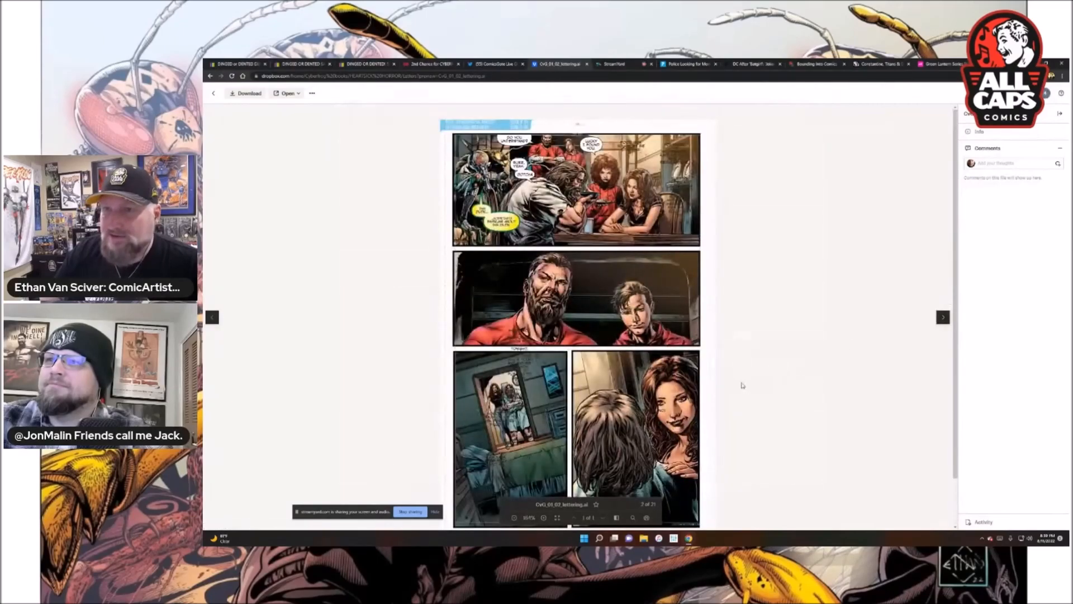
pyautogui.click(543, 517)
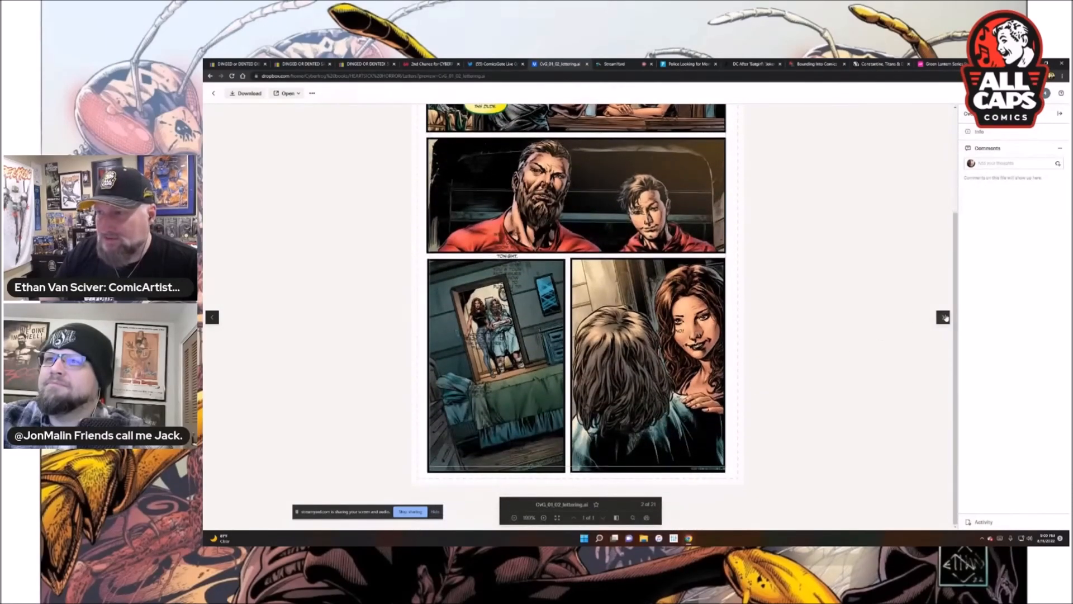
# Step through page 3's forest and pantry scene, enlarged, to the scowling bearded-man page.
pyautogui.click(943, 316)
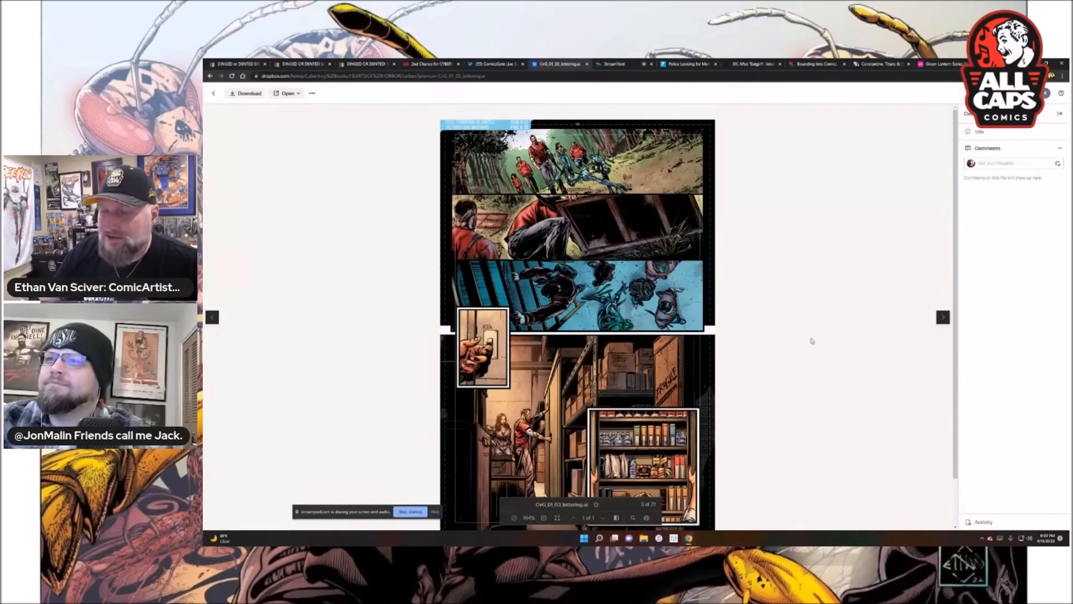
pyautogui.moveTo(776, 389)
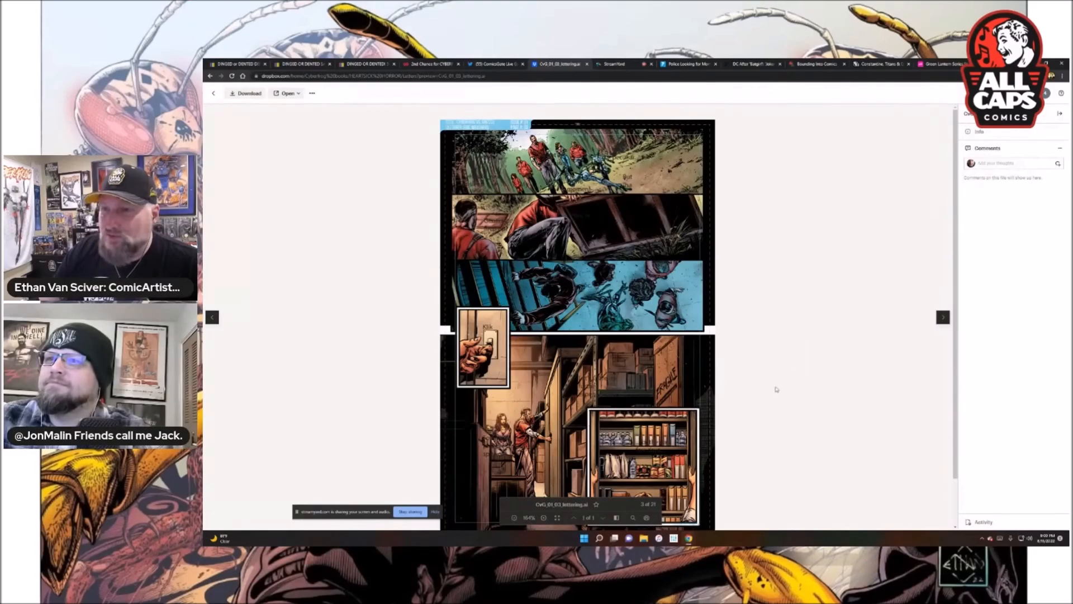
pyautogui.moveTo(807, 405)
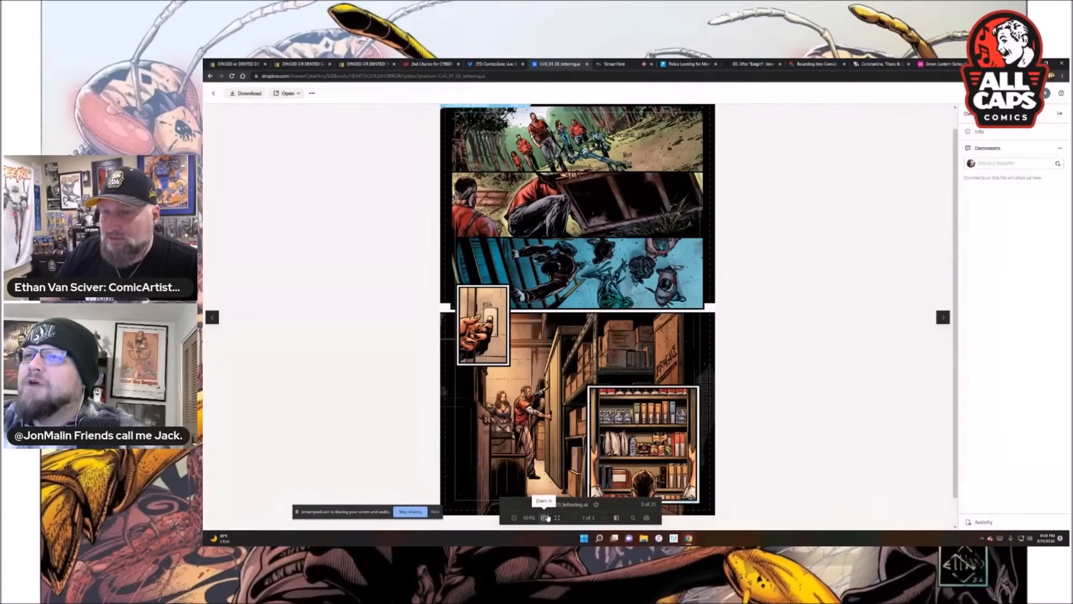
pyautogui.click(544, 516)
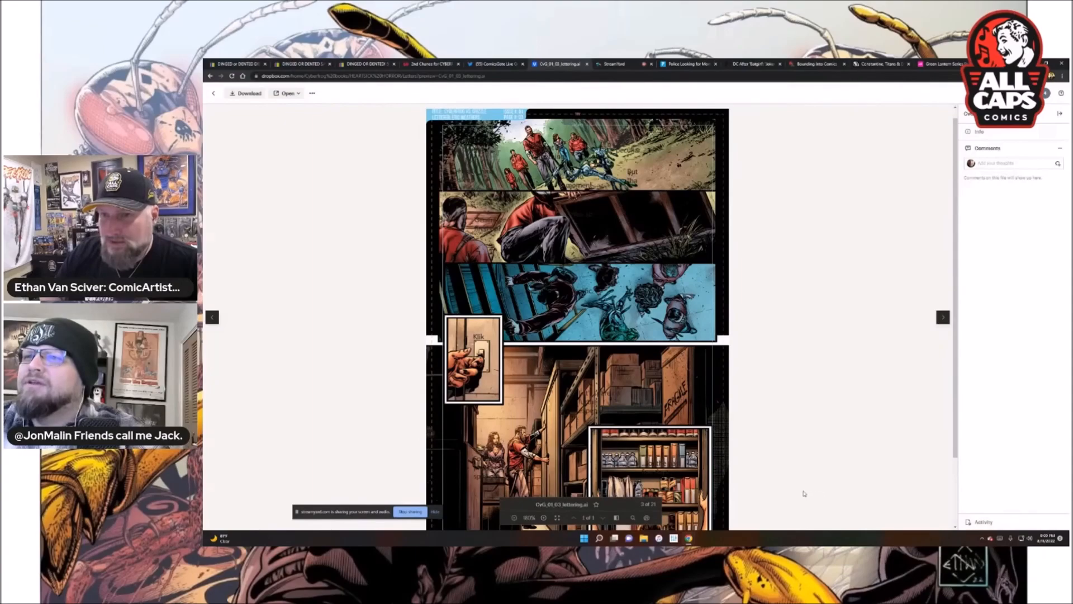
pyautogui.moveTo(776, 506)
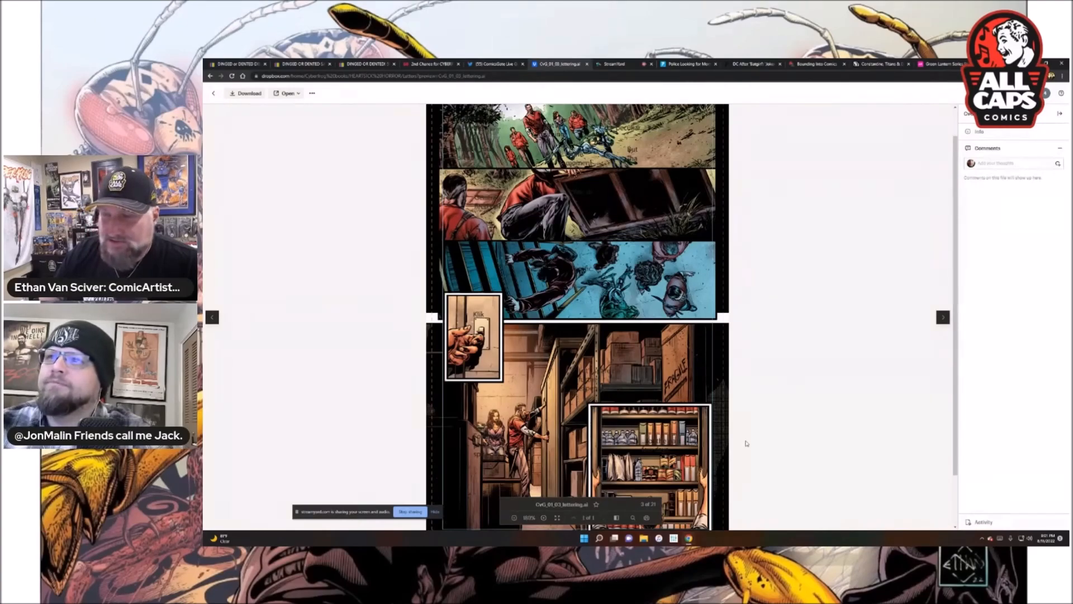
pyautogui.moveTo(736, 430)
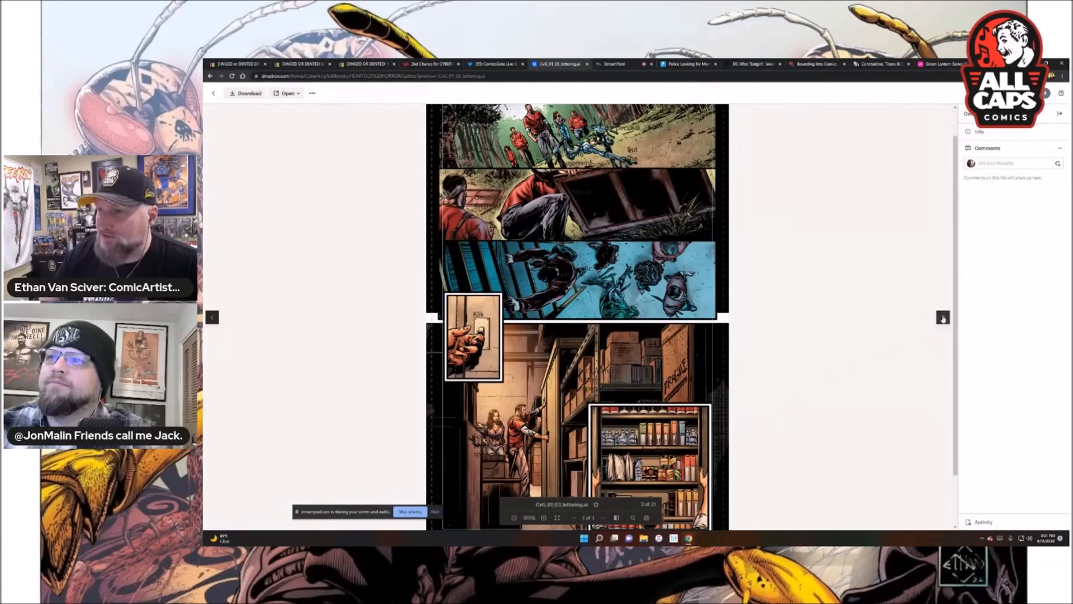
pyautogui.click(943, 316)
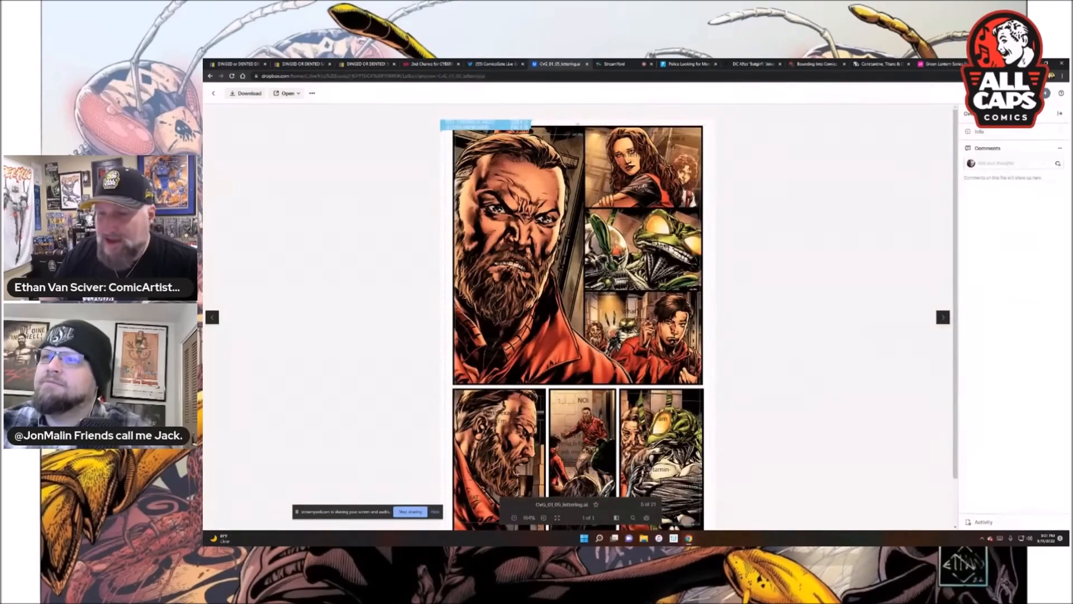
# Zoom into the bearded-man page two steps and scroll down through its panels.
pyautogui.click(543, 517)
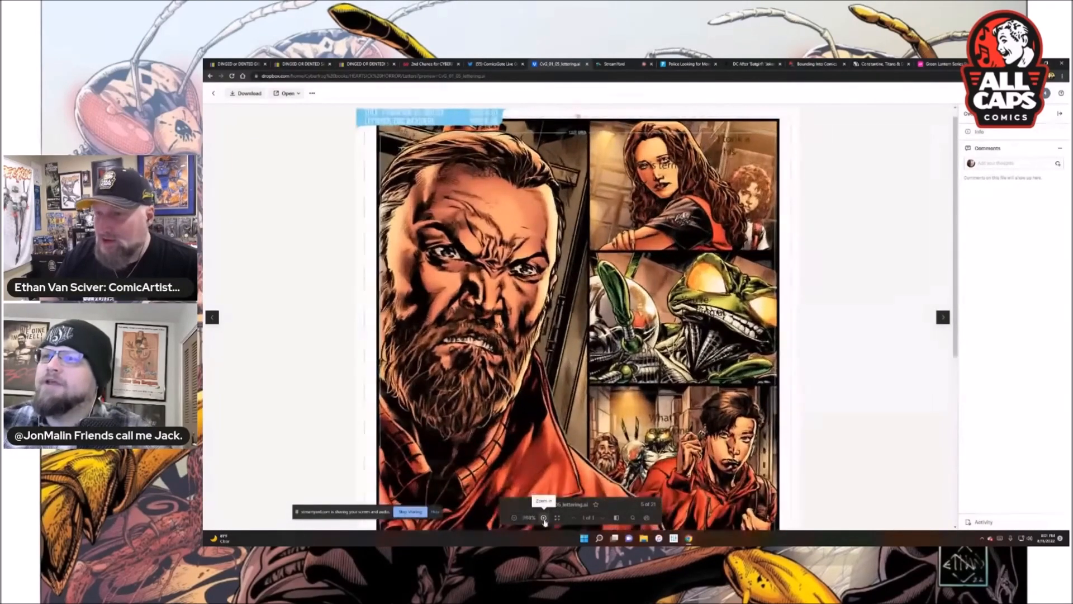
pyautogui.click(543, 516)
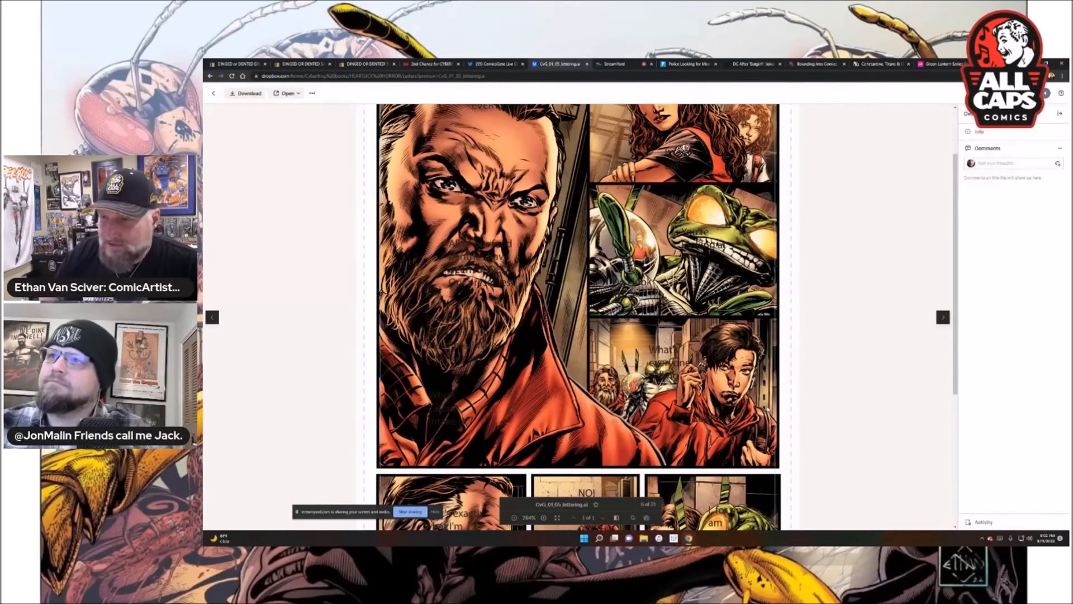
pyautogui.scroll(-3)
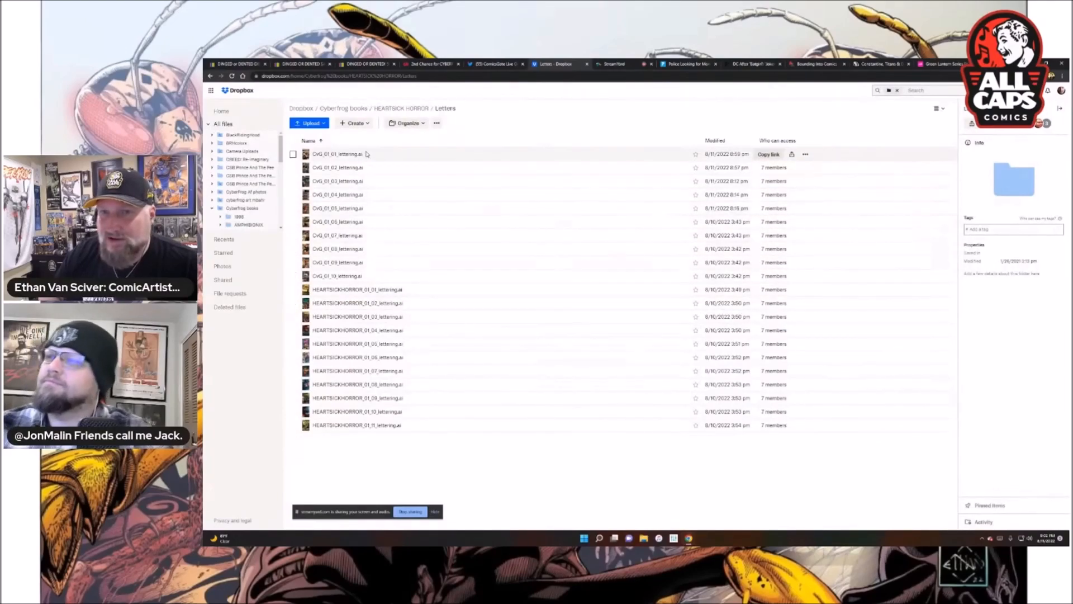
# Preview the first lettering file again, then move to the Indiegogo Cyberfrog 2 tab.
pyautogui.doubleClick(336, 153)
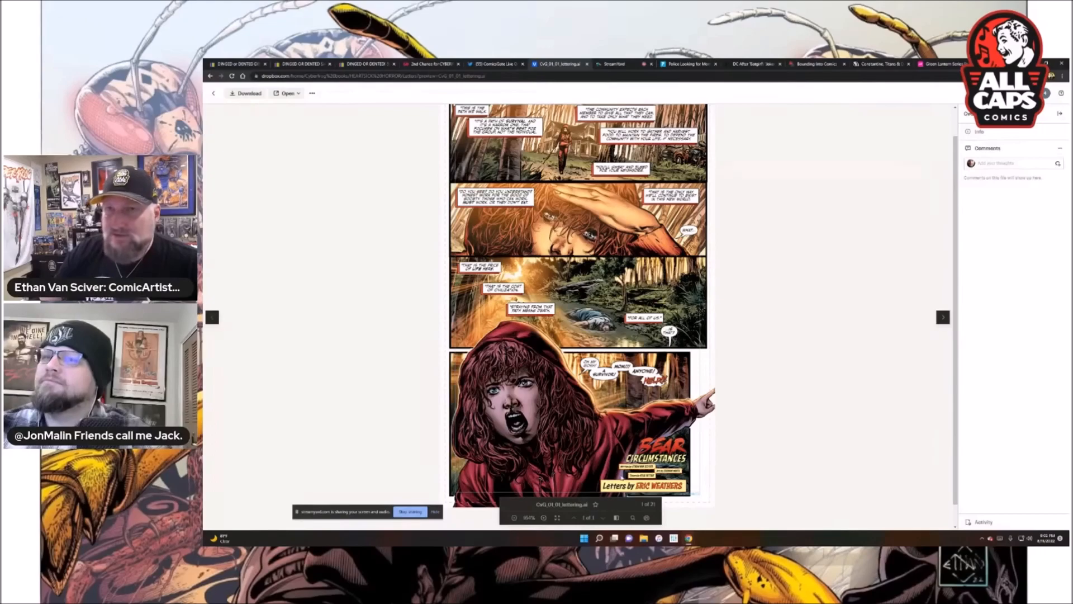
pyautogui.moveTo(767, 373)
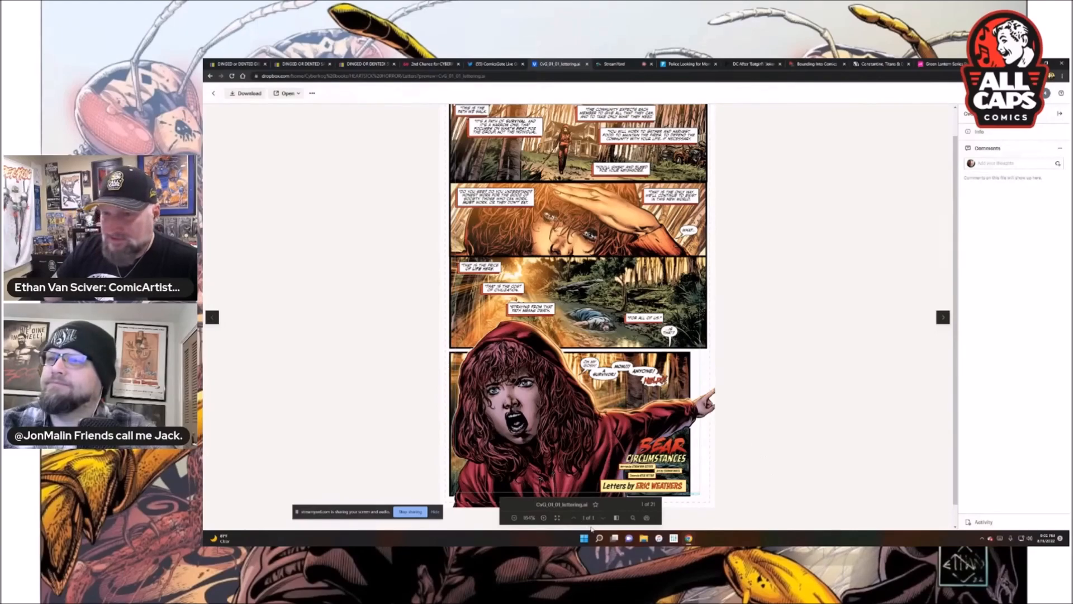
pyautogui.click(432, 64)
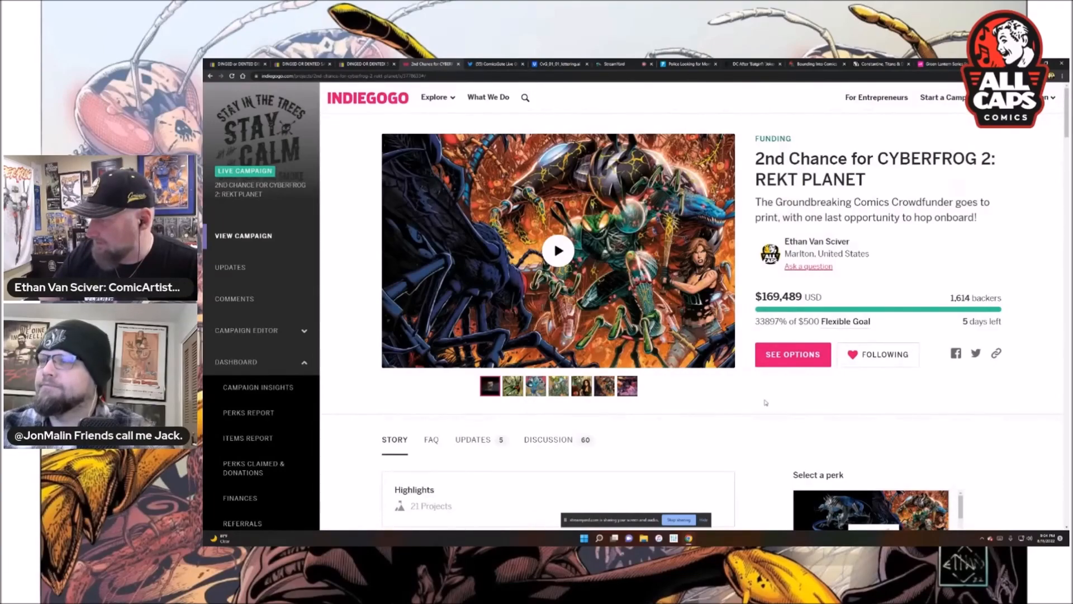
pyautogui.moveTo(771, 417)
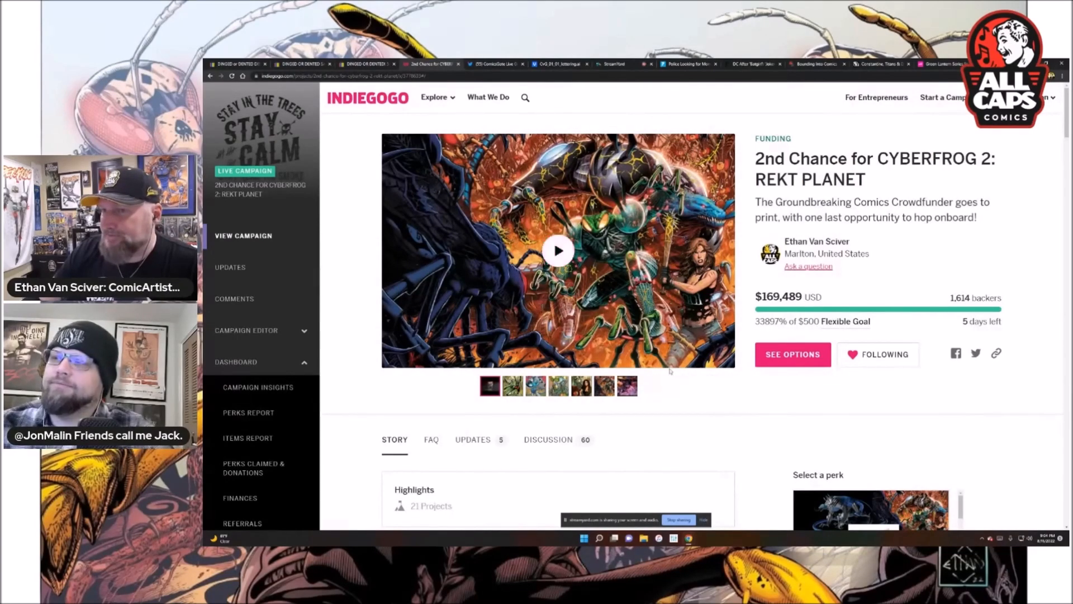
pyautogui.moveTo(667, 395)
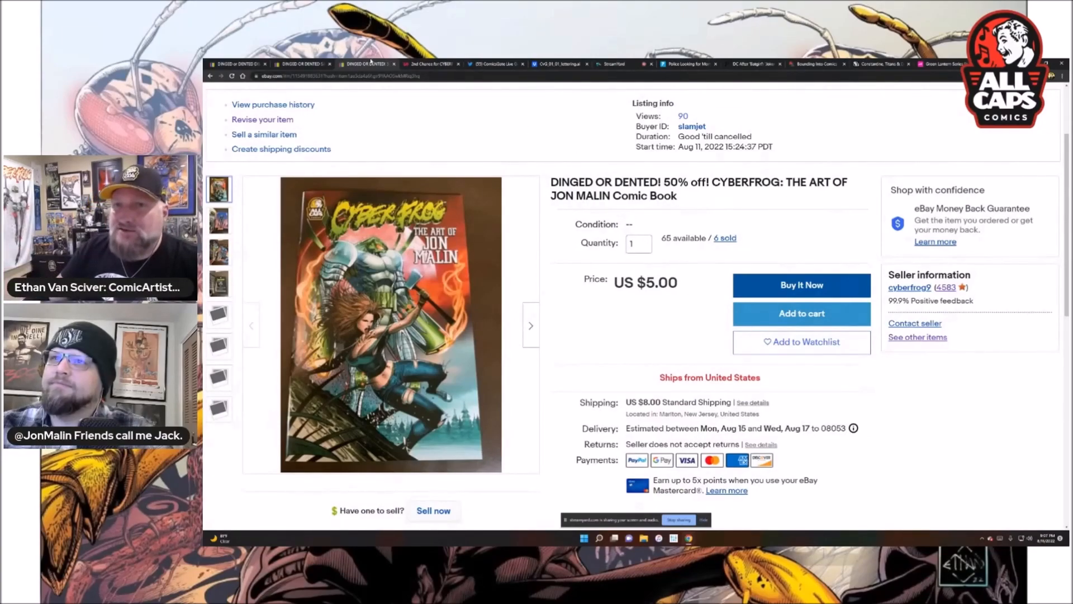
pyautogui.moveTo(428, 64)
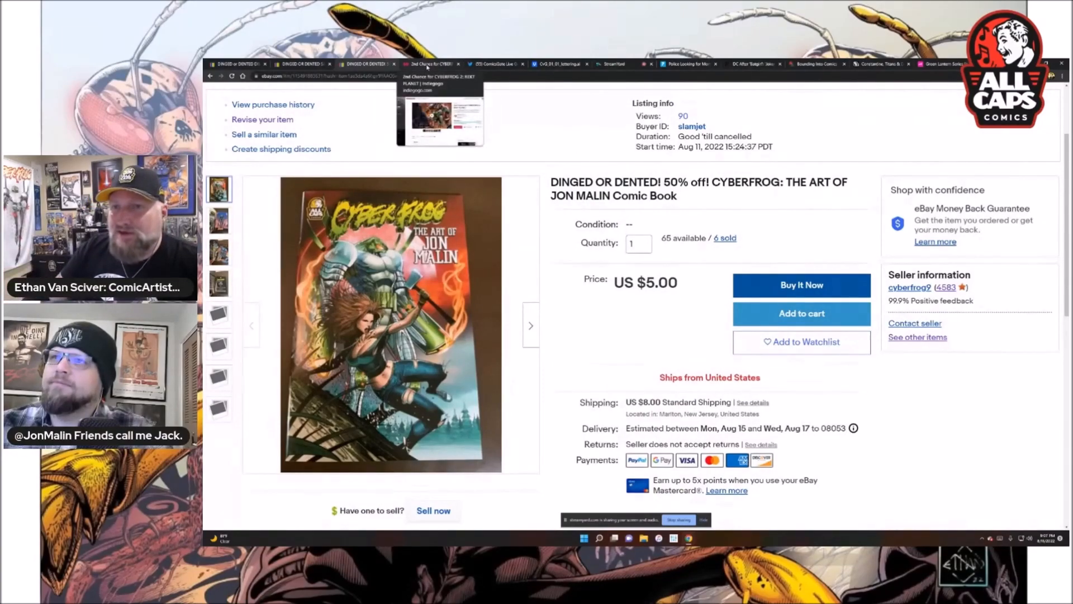
# Return from the eBay listing tab to the Cyberfrog 2: REKT PLANET campaign page.
pyautogui.click(429, 64)
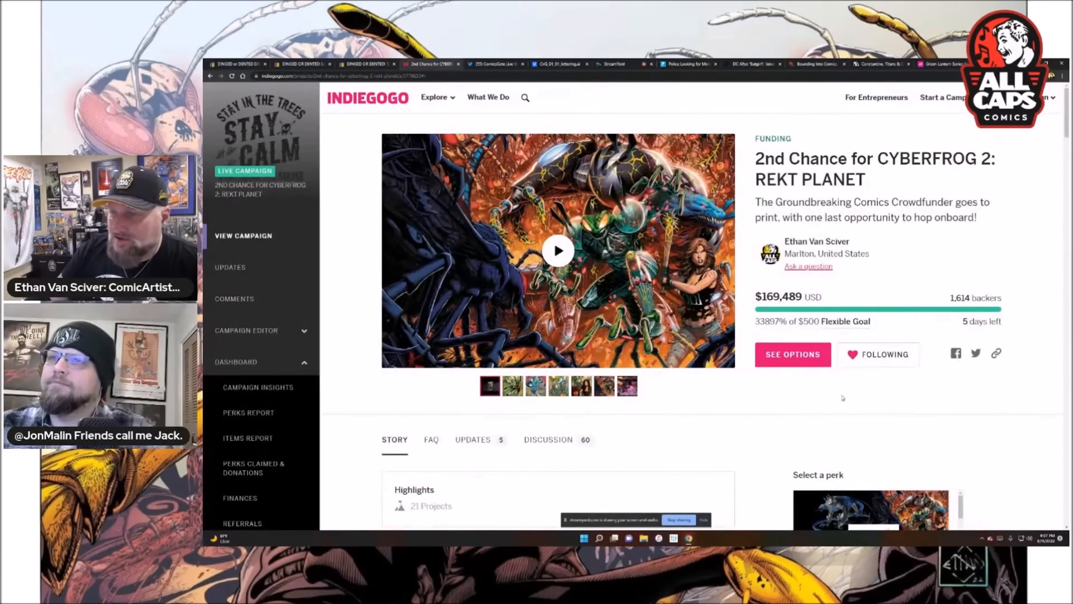
pyautogui.moveTo(896, 419)
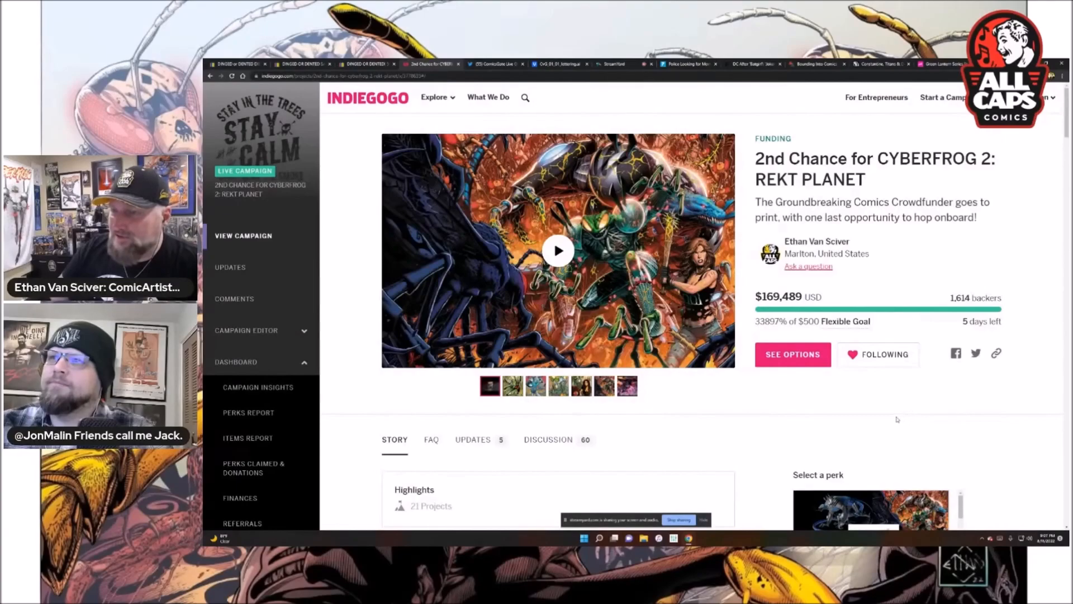
pyautogui.moveTo(671, 474)
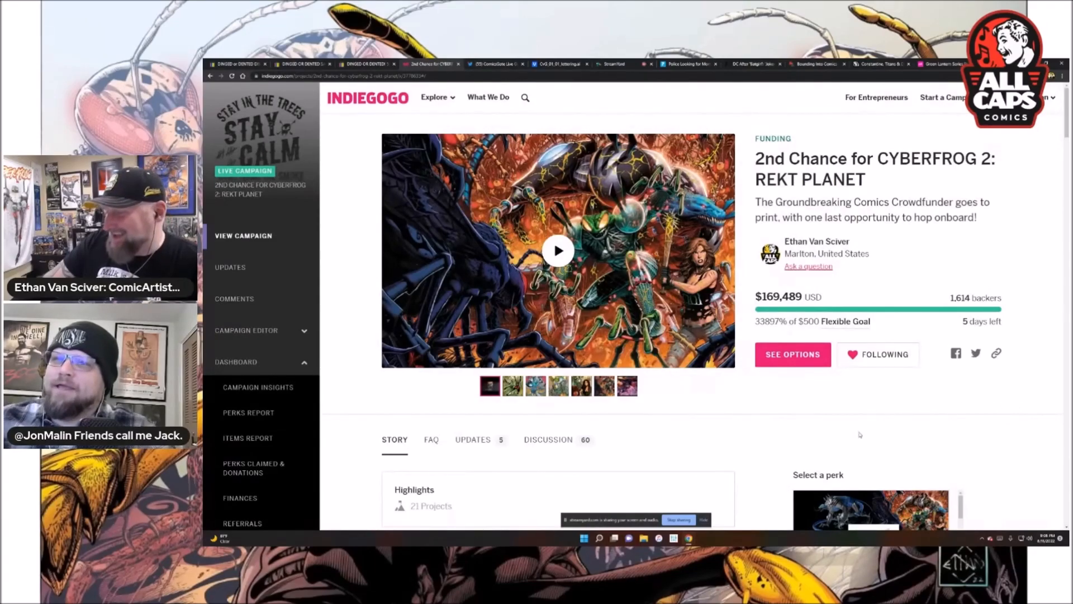
pyautogui.moveTo(873, 425)
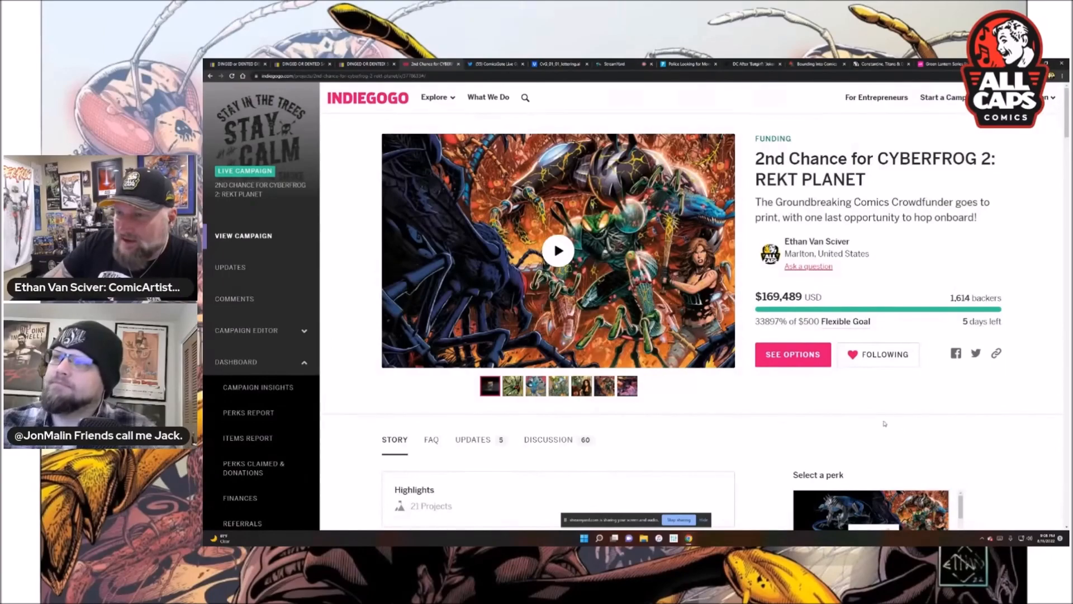
pyautogui.moveTo(767, 411)
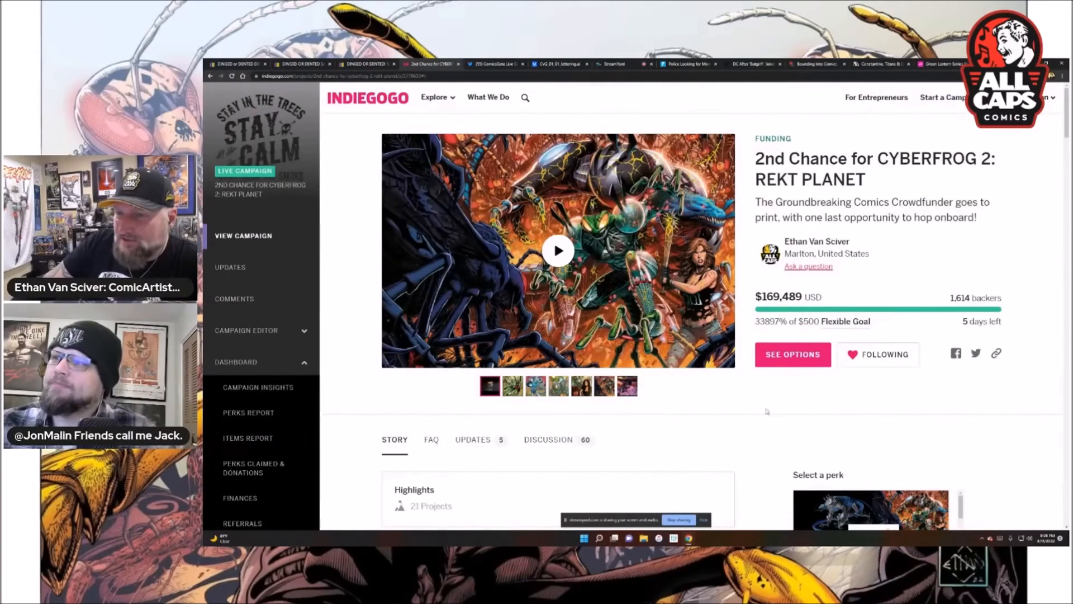